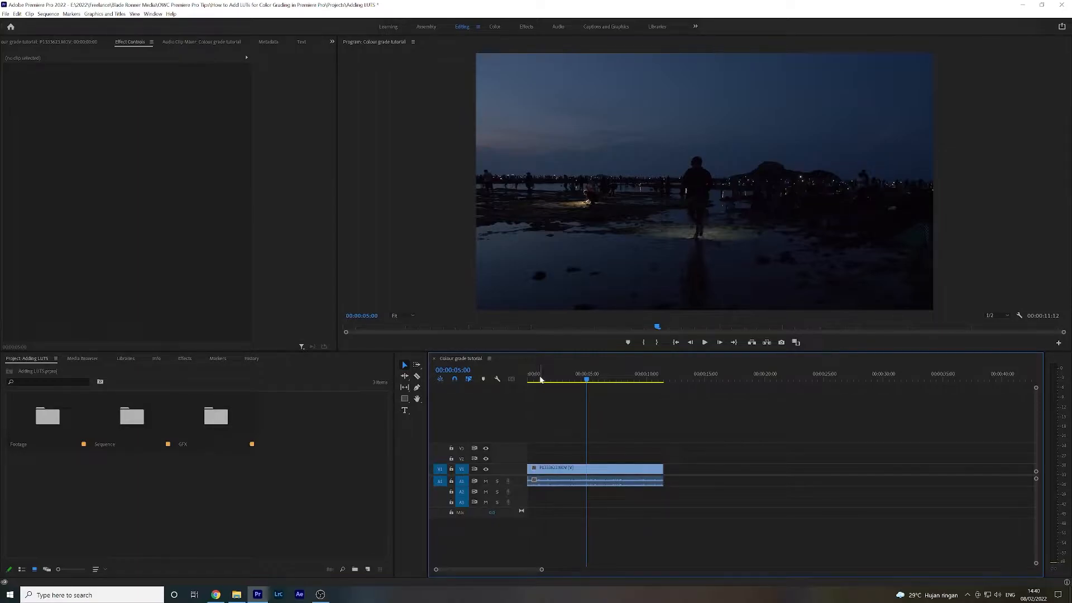
{"action": "mouse_move", "coordinate": [557, 398]}
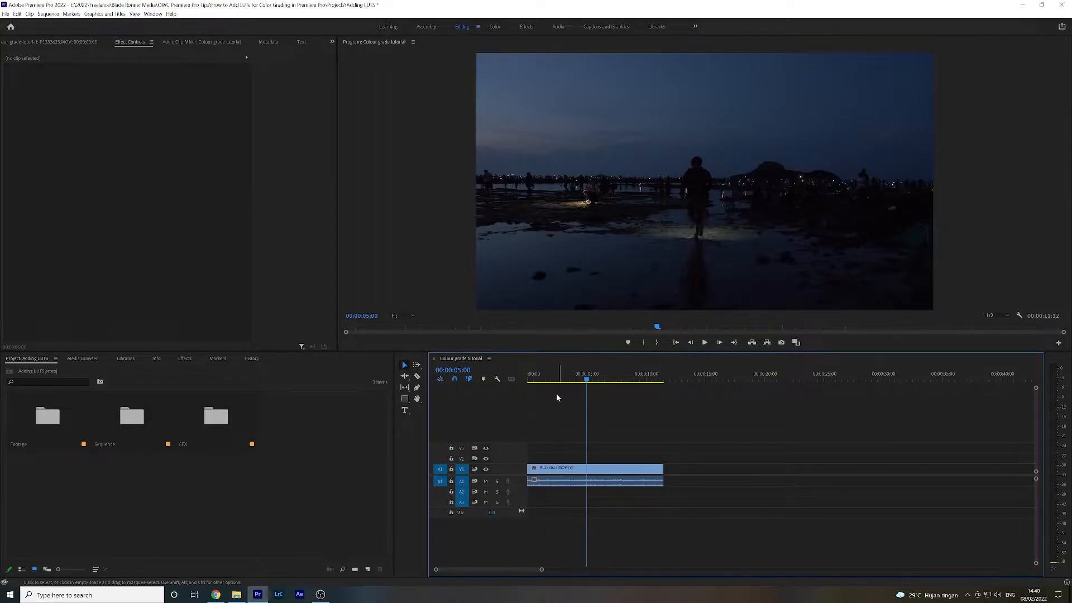
{"action": "mouse_move", "coordinate": [577, 434]}
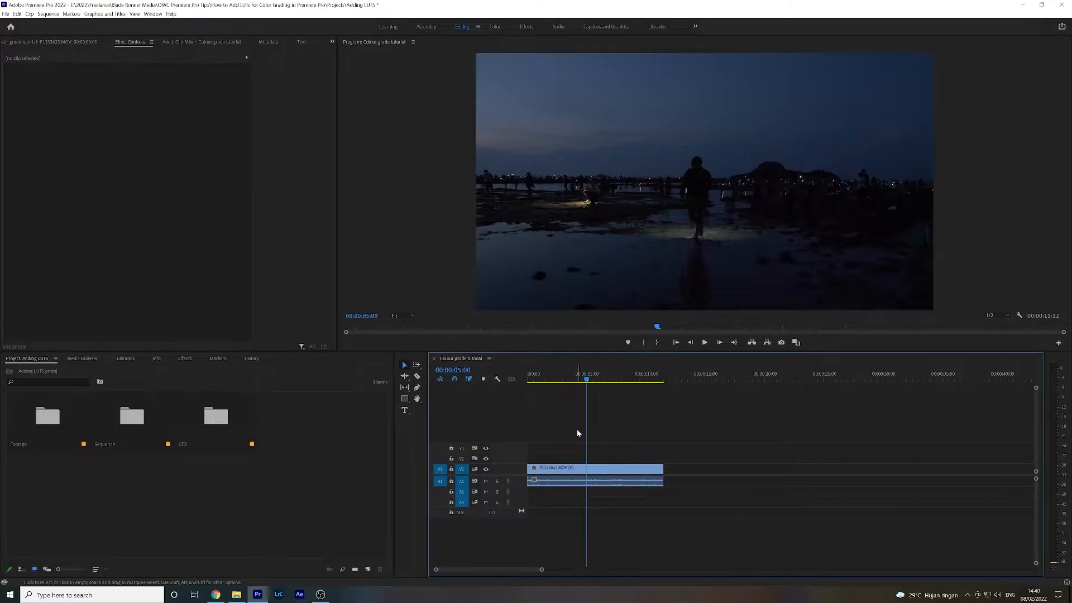
Select the P1333623.MOV night beach clip so its properties show in Effect Controls
{"action": "left_click", "coordinate": [593, 475]}
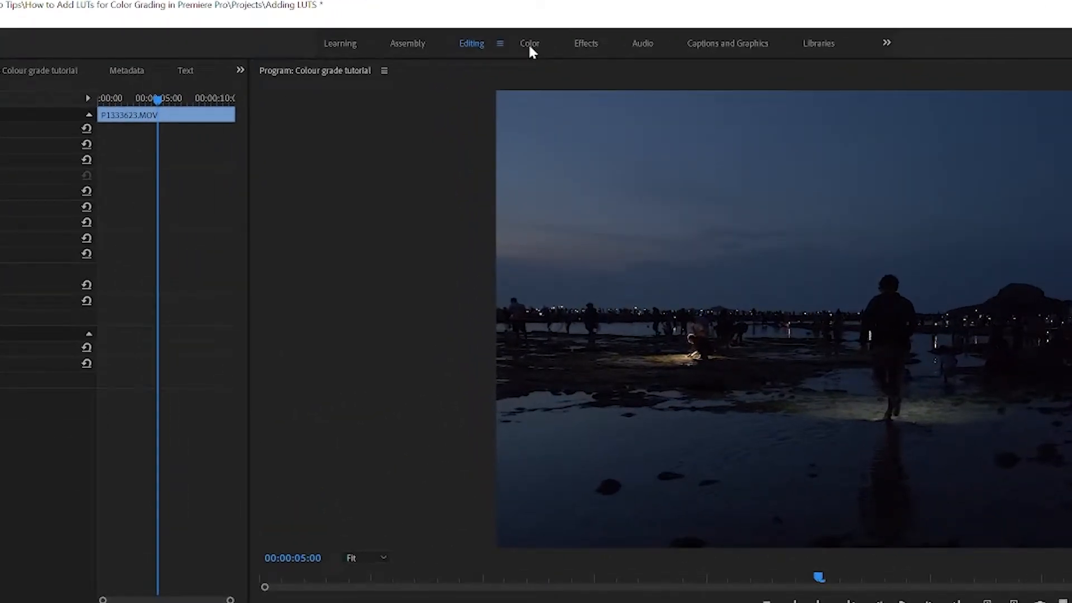
Switch from the editing layout to the Color workspace
{"action": "left_click", "coordinate": [529, 44]}
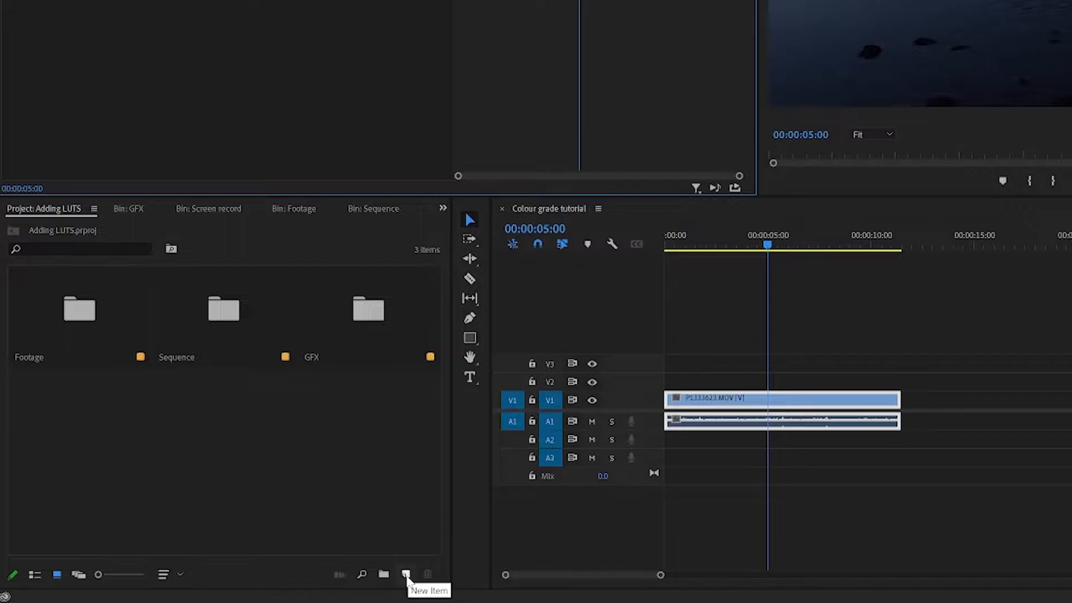
Create a new 3840×2160 Adjustment Layer item in the project
{"action": "left_click", "coordinate": [405, 574]}
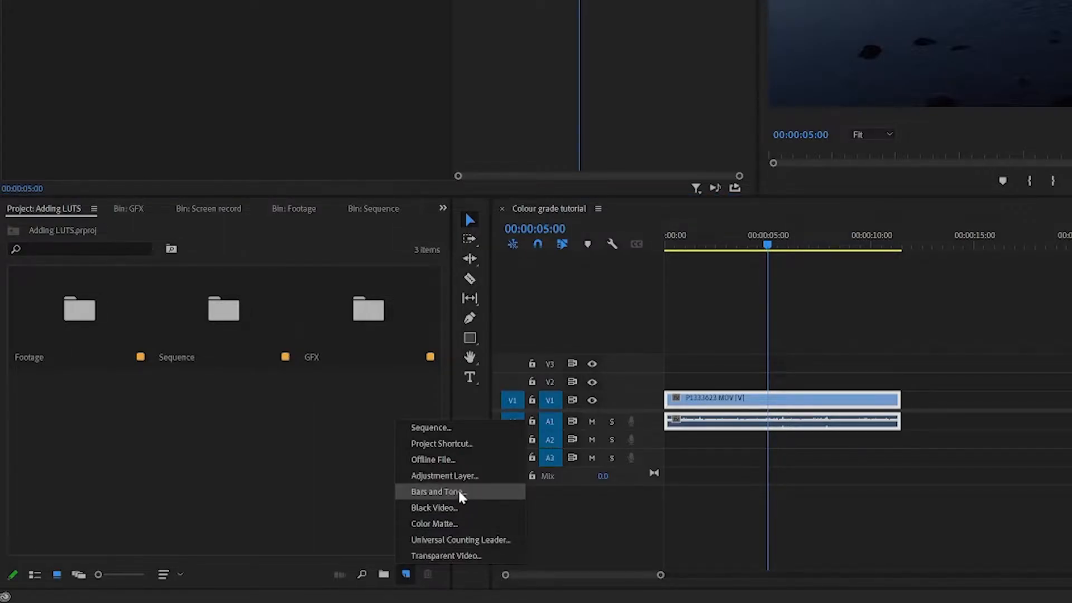
{"action": "left_click", "coordinate": [443, 476]}
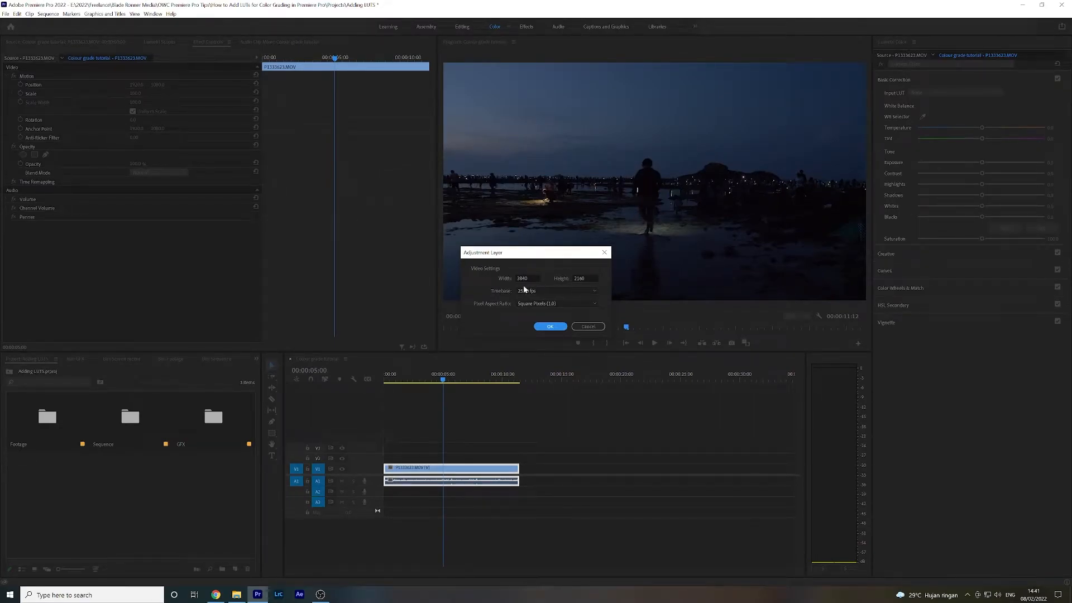
{"action": "left_click", "coordinate": [550, 327]}
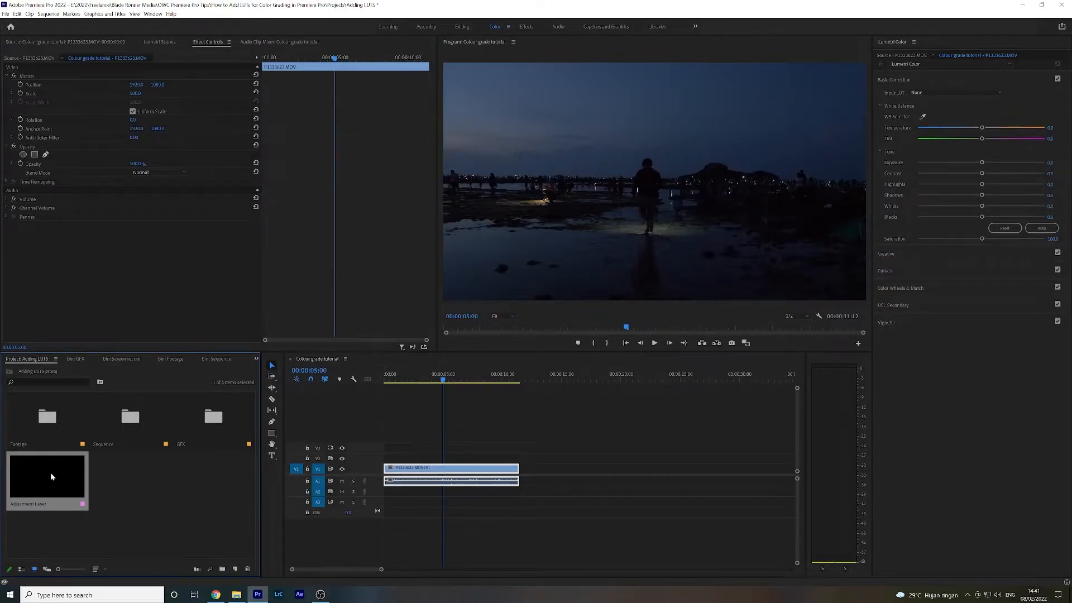
{"action": "mouse_move", "coordinate": [43, 429]}
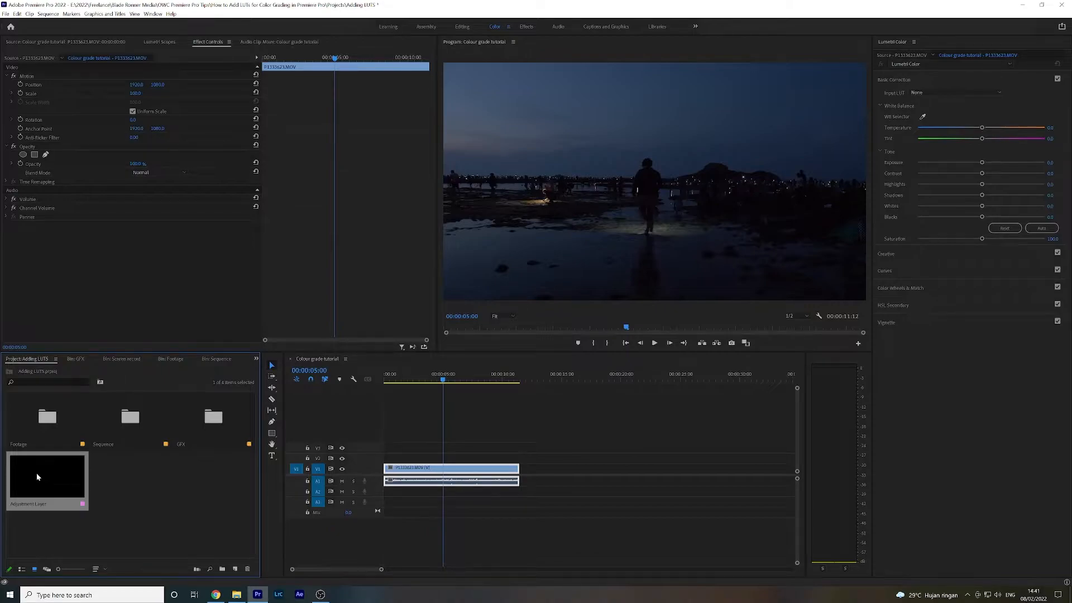
{"action": "mouse_move", "coordinate": [215, 495]}
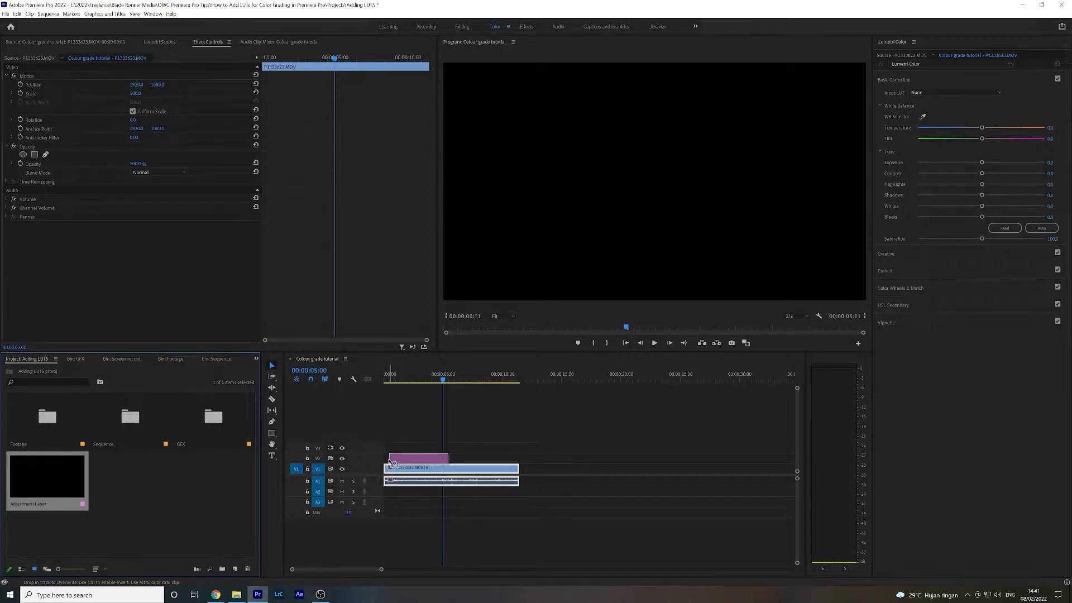
Place the Adjustment Layer on V2 above the beach clip, spanning its length
{"action": "left_click", "coordinate": [413, 457]}
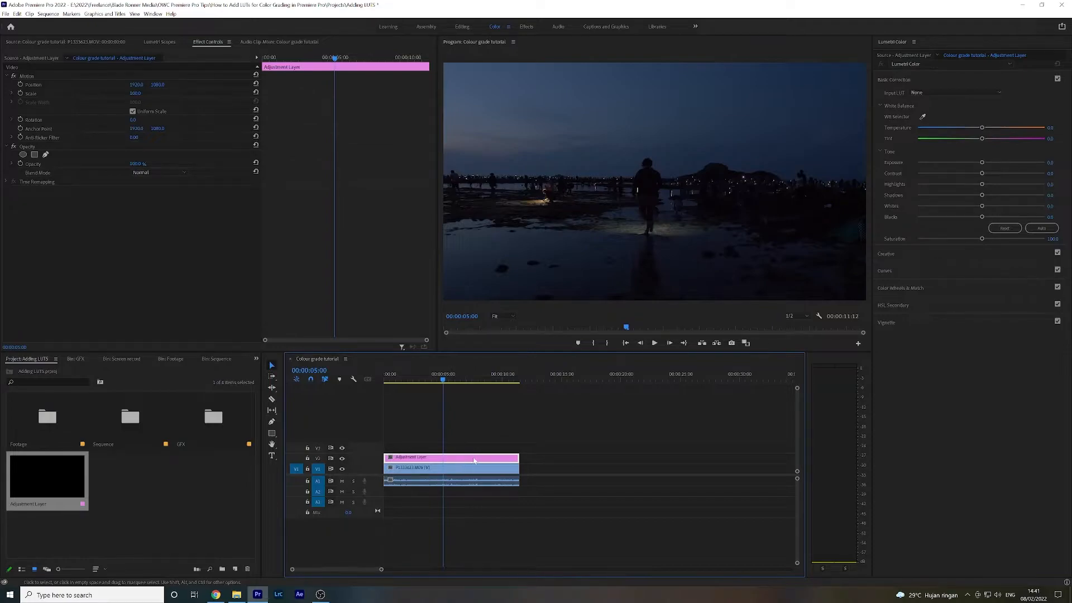
{"action": "mouse_move", "coordinate": [459, 462]}
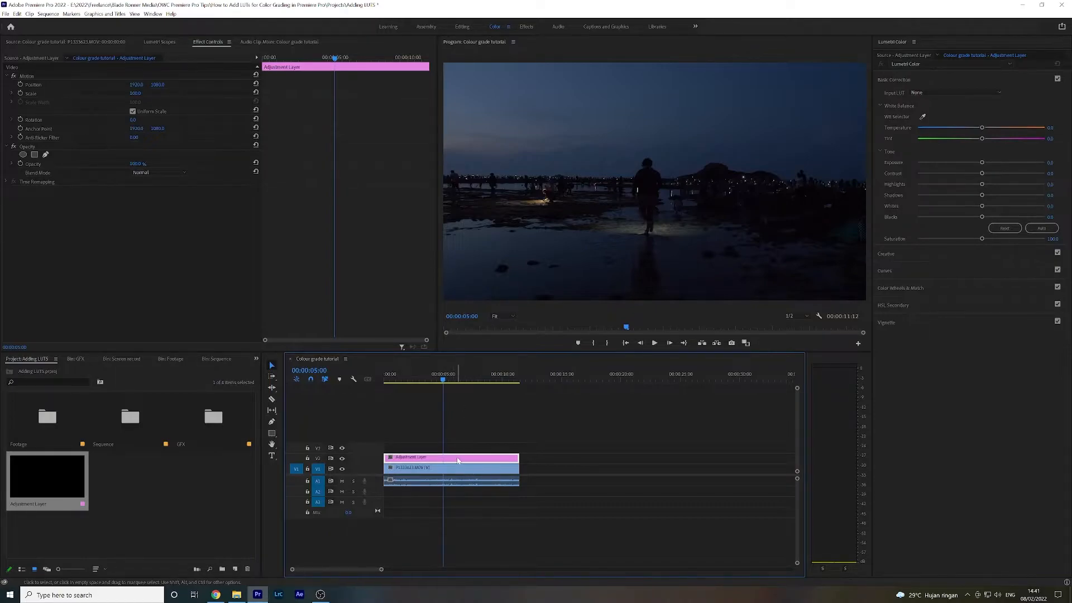
{"action": "mouse_move", "coordinate": [458, 460]}
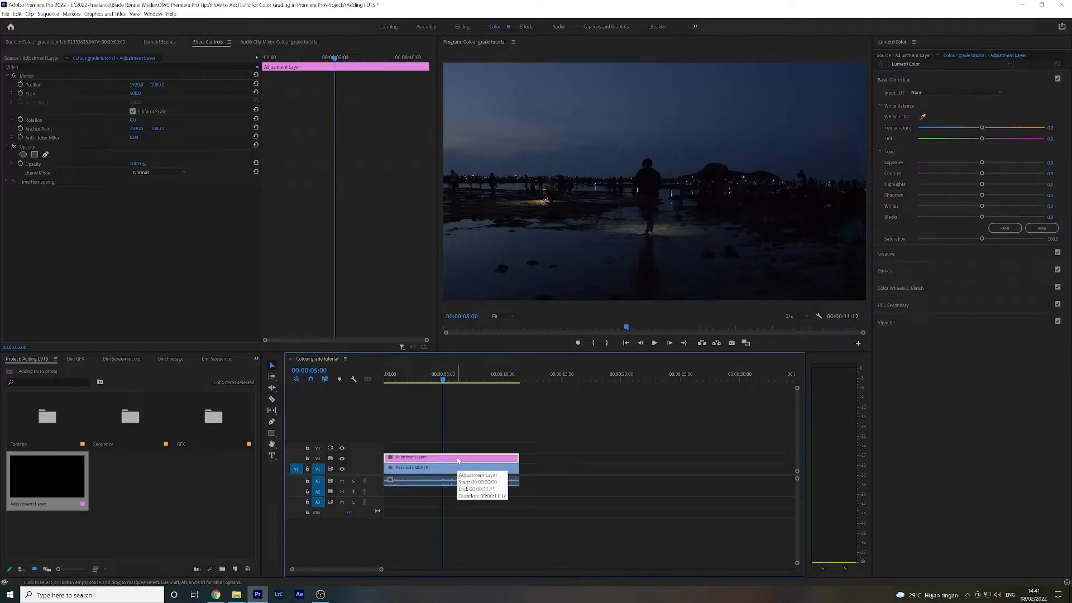
{"action": "mouse_move", "coordinate": [457, 460]}
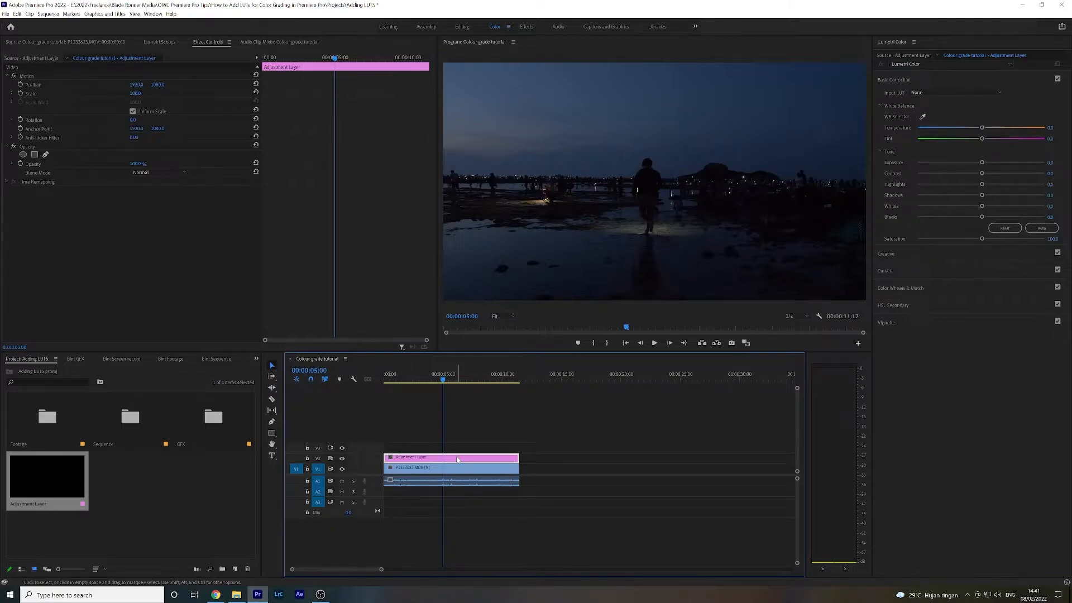
{"action": "left_click", "coordinate": [351, 451]}
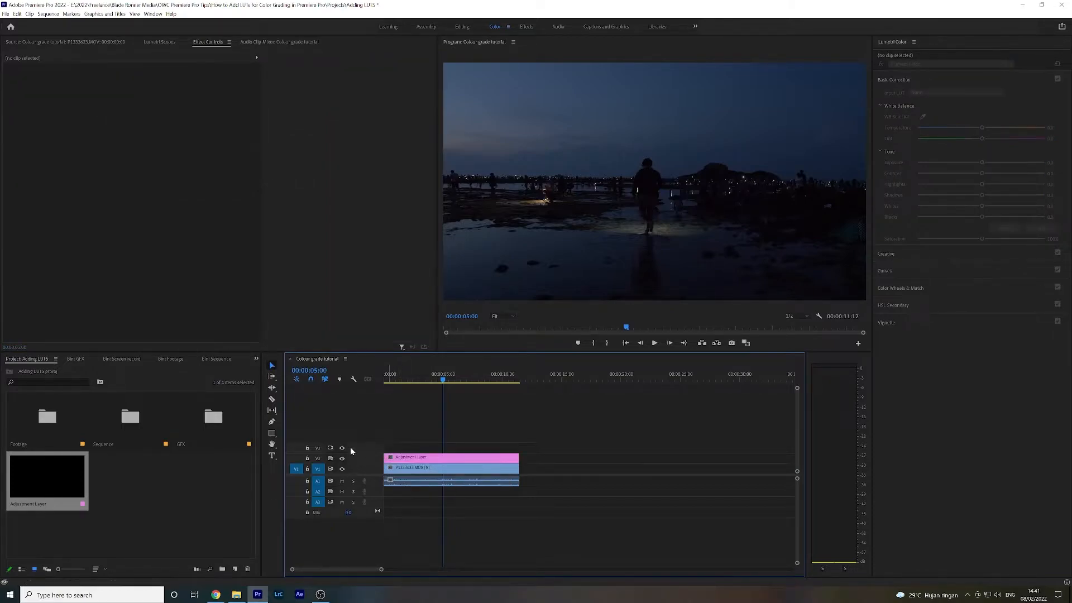
{"action": "left_click", "coordinate": [342, 458]}
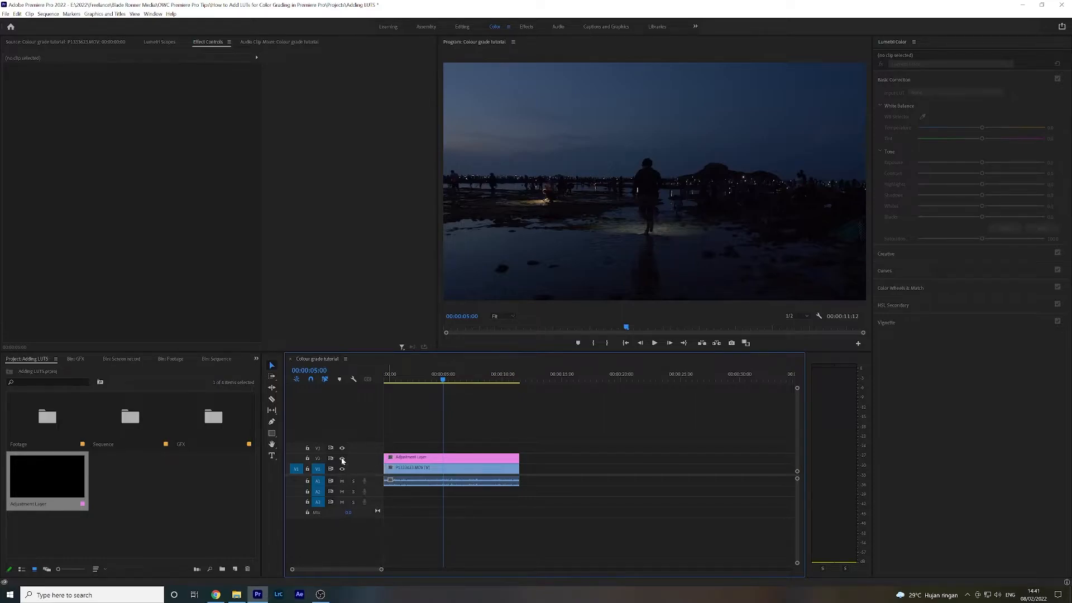
{"action": "left_click", "coordinate": [452, 458]}
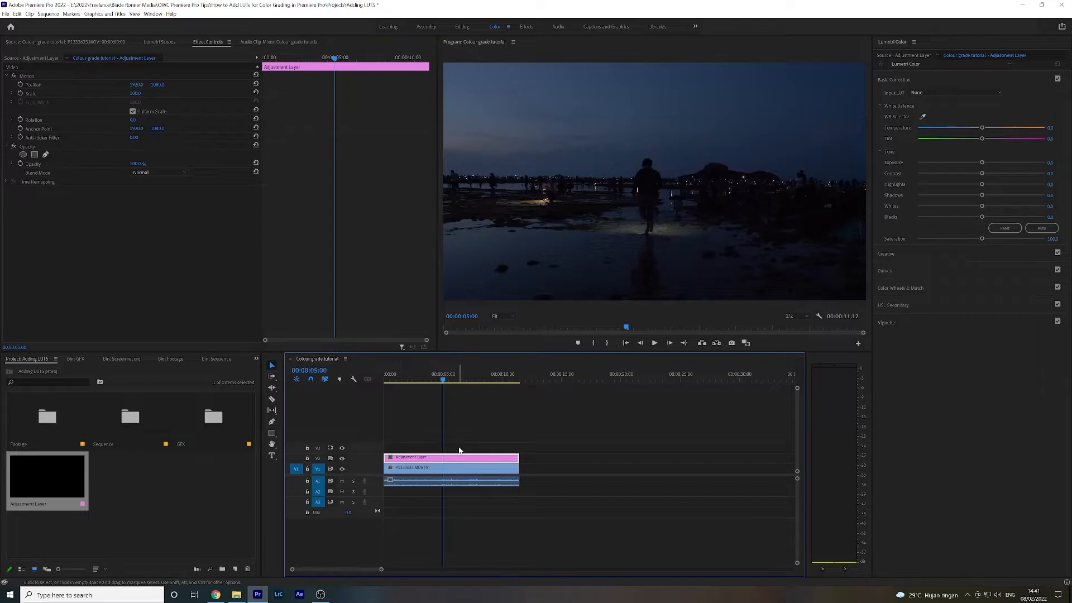
{"action": "mouse_move", "coordinate": [451, 457]}
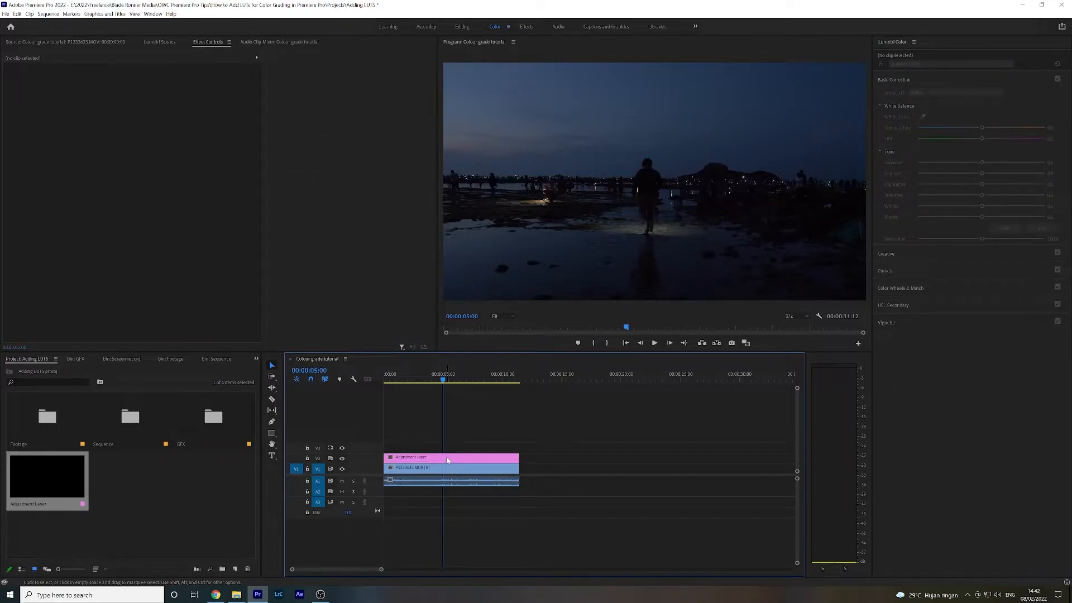
Select the adjustment layer and reveal its Lumetri Color Input LUT choices, currently None
{"action": "left_click", "coordinate": [449, 458]}
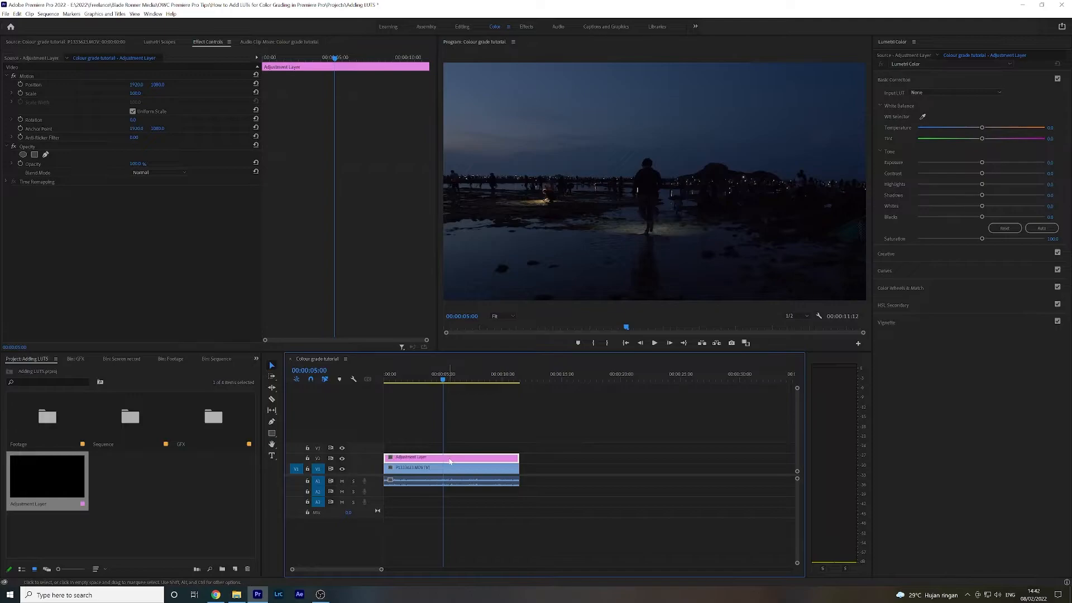
{"action": "left_click", "coordinate": [451, 468]}
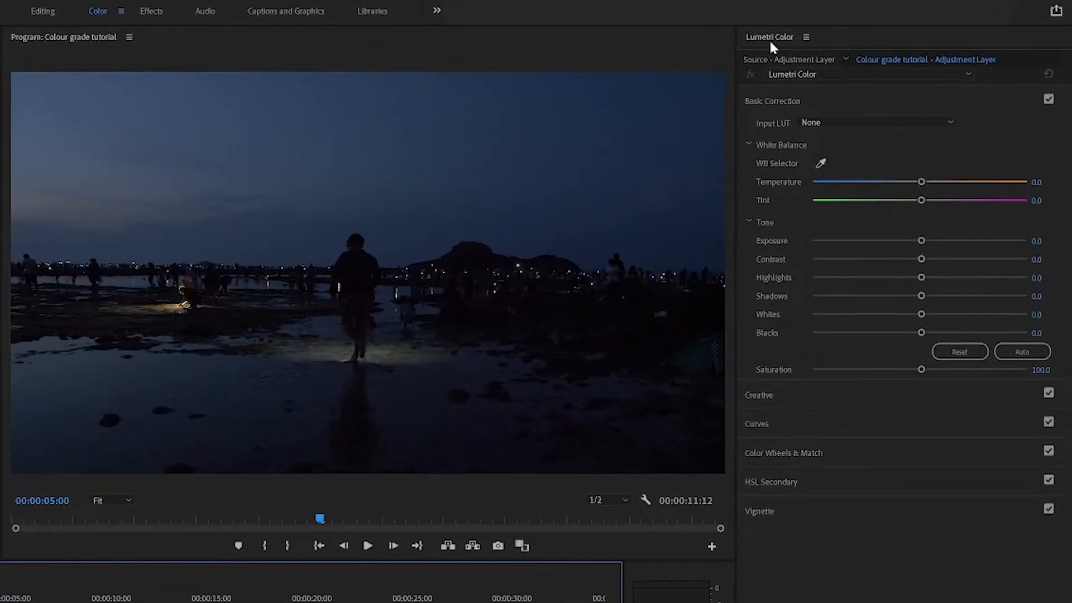
{"action": "mouse_move", "coordinate": [791, 69]}
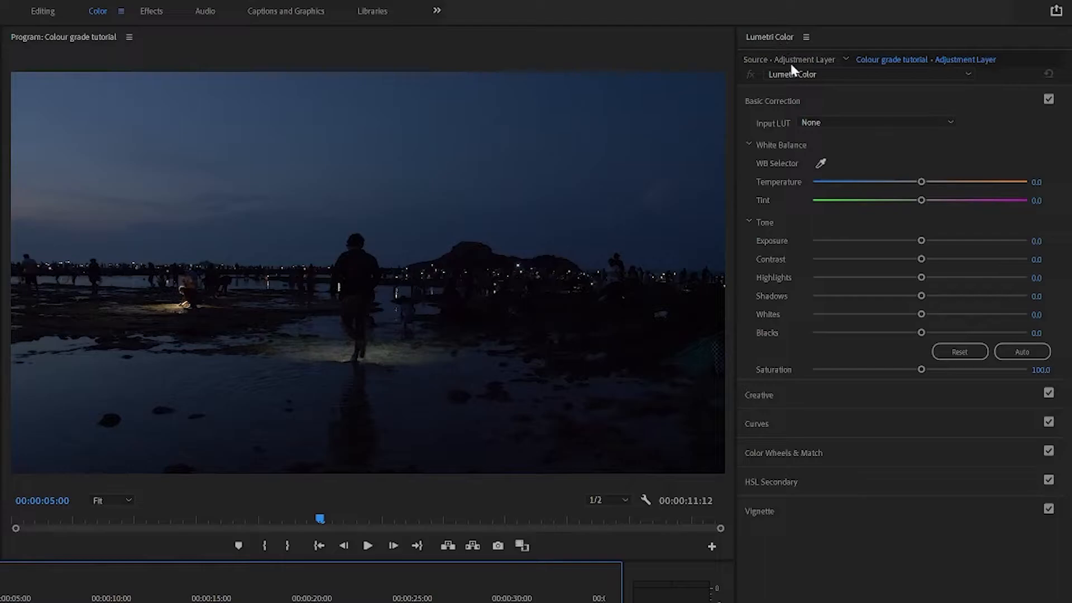
{"action": "mouse_move", "coordinate": [795, 108]}
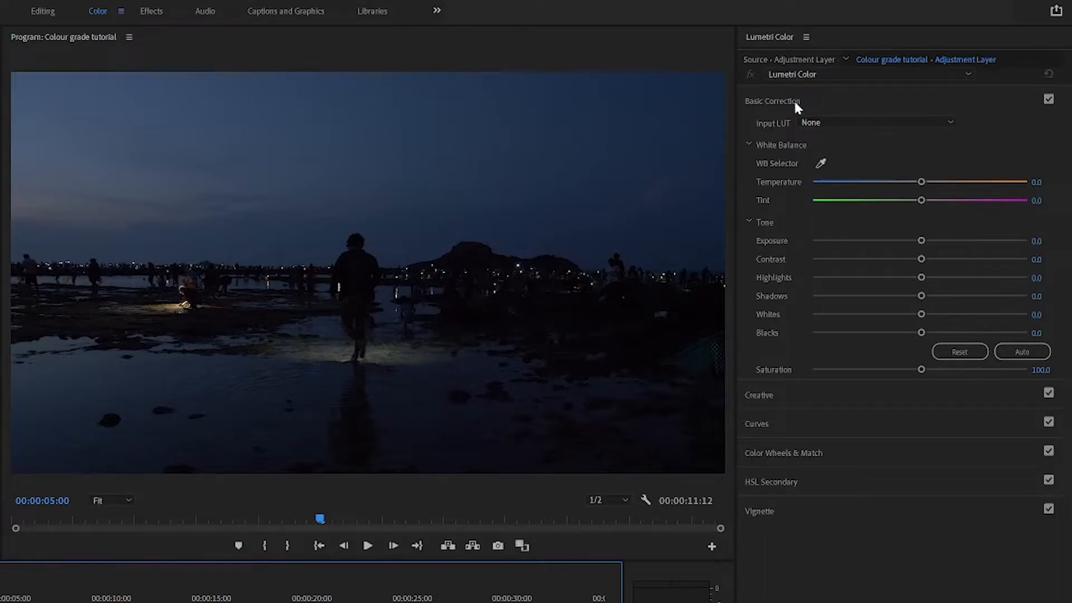
{"action": "mouse_move", "coordinate": [761, 132]}
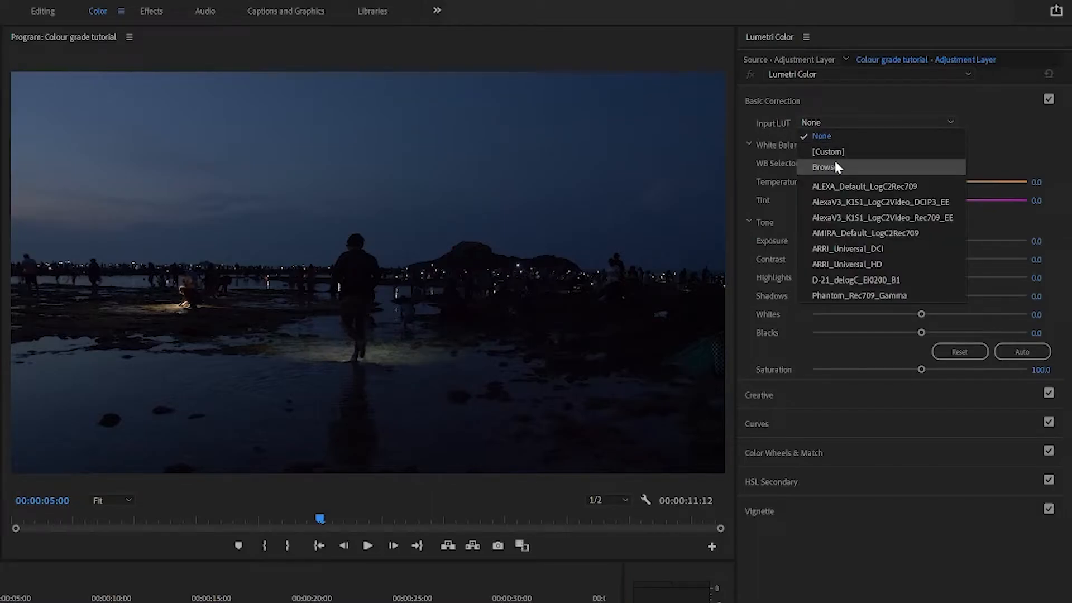
Browse to the CINE-D LOOKS folder and load the Hydra .cube file as the input LUT
{"action": "left_click", "coordinate": [823, 166]}
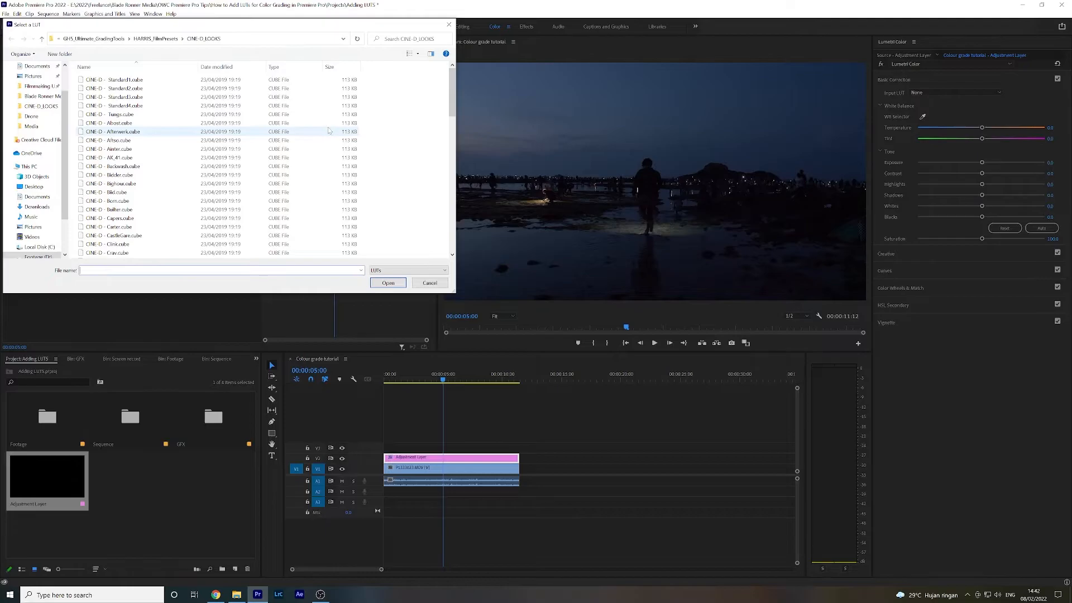
{"action": "left_click", "coordinate": [119, 184]}
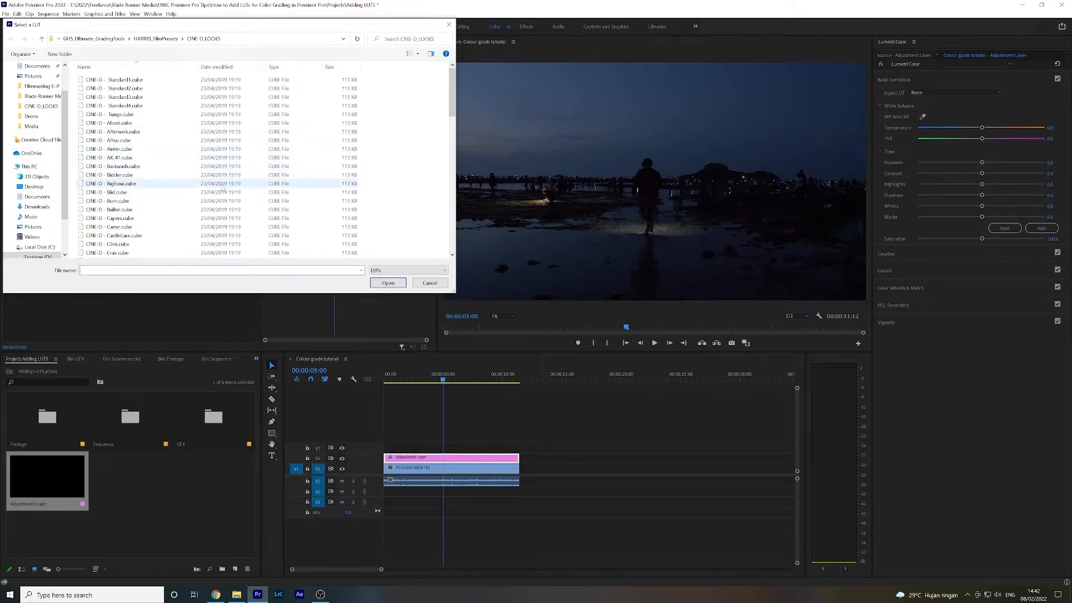
{"action": "scroll", "scroll_direction": "down", "scroll_amount": 3}
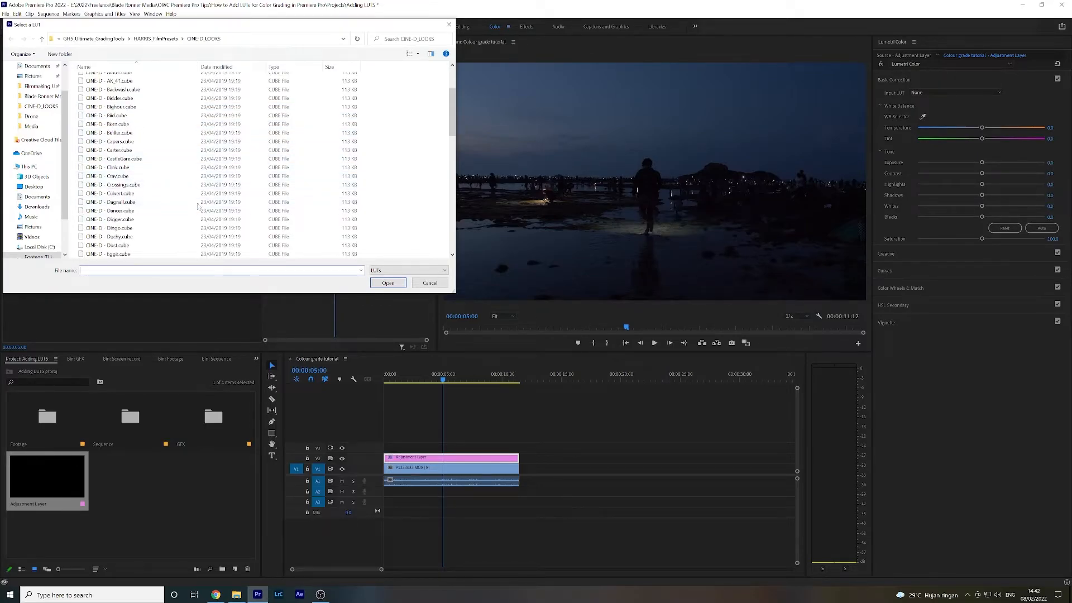
{"action": "scroll", "scroll_direction": "down", "scroll_amount": 3}
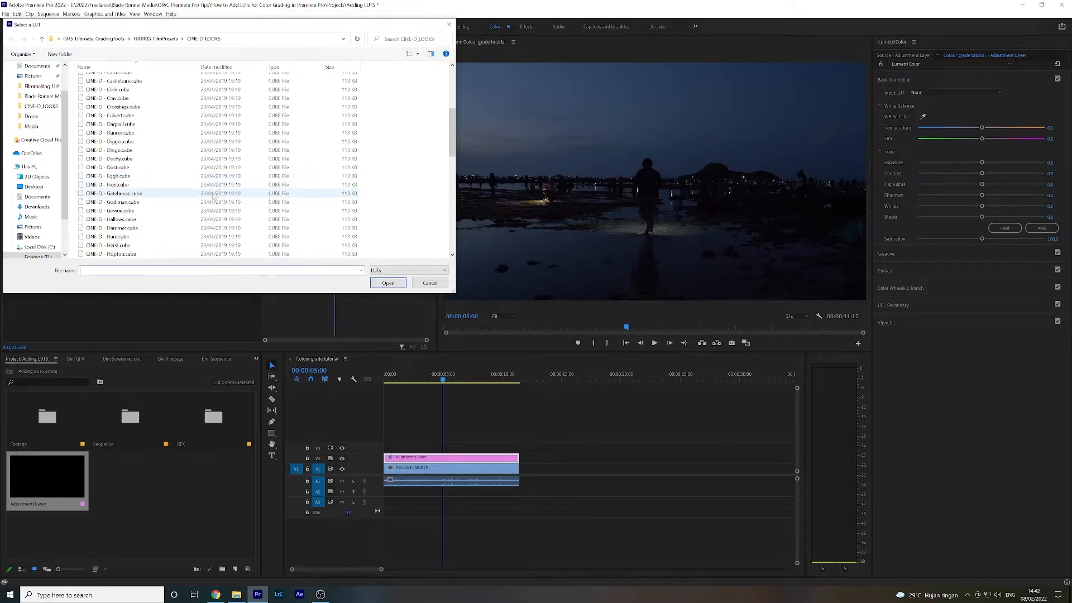
{"action": "scroll", "scroll_direction": "down", "scroll_amount": 3}
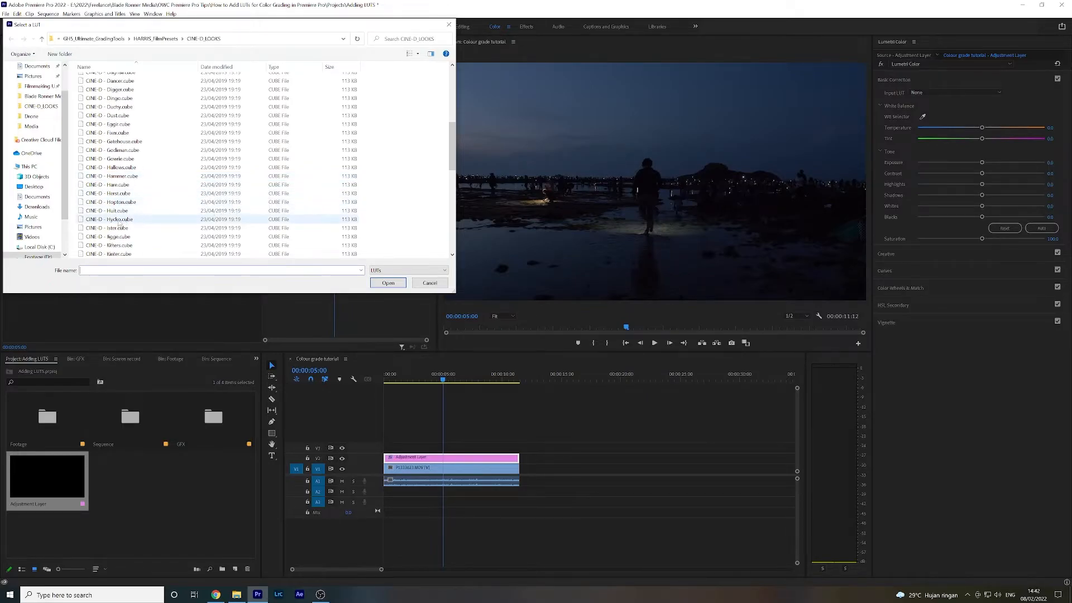
{"action": "mouse_move", "coordinate": [117, 227]}
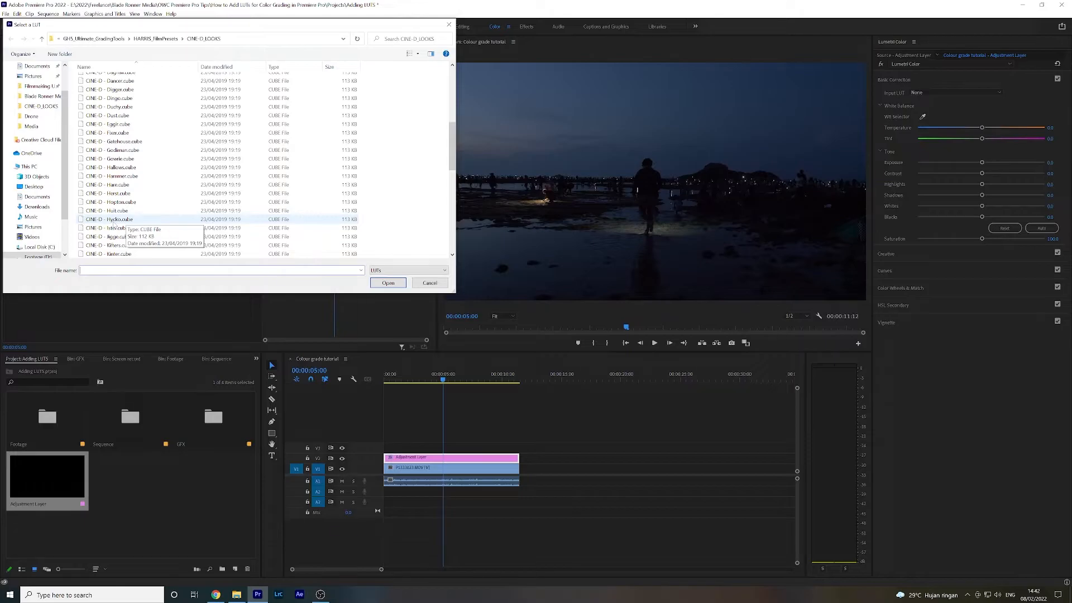
{"action": "left_click", "coordinate": [388, 283]}
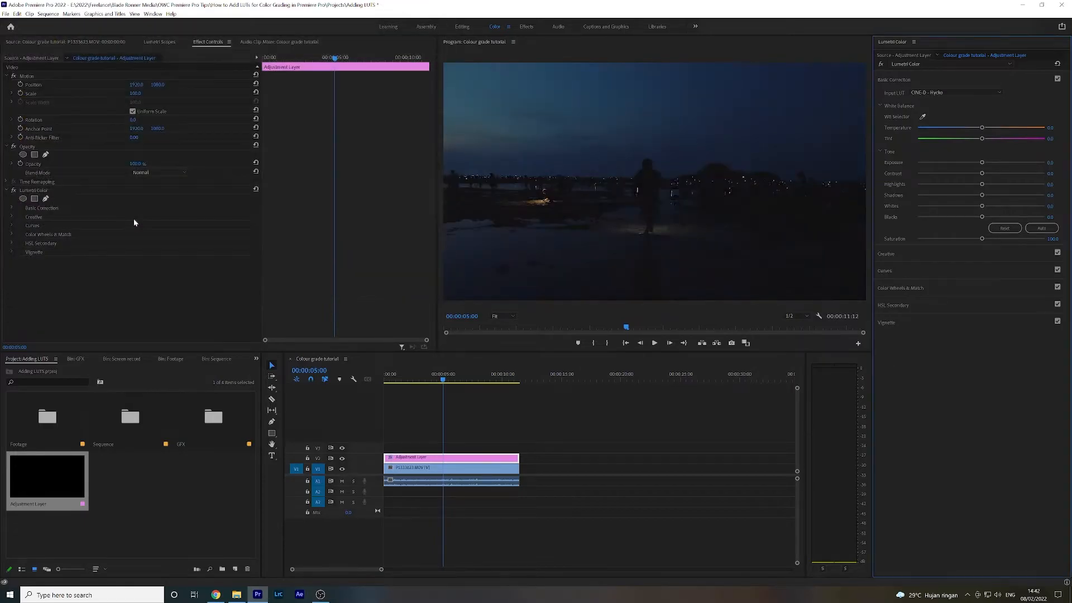
{"action": "mouse_move", "coordinate": [573, 280]}
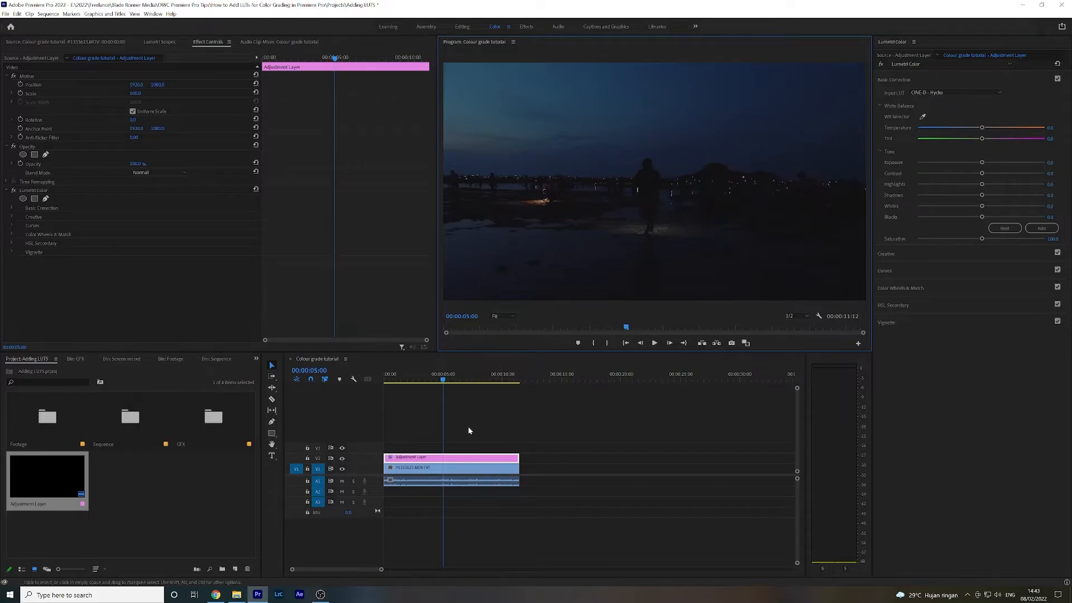
{"action": "mouse_move", "coordinate": [696, 129]}
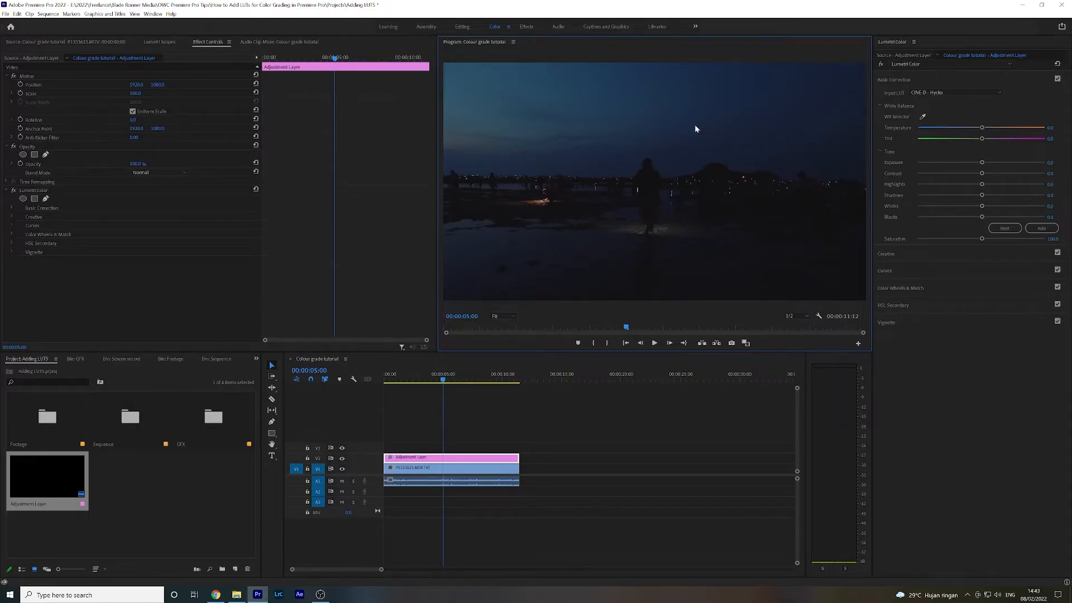
{"action": "mouse_move", "coordinate": [657, 171]}
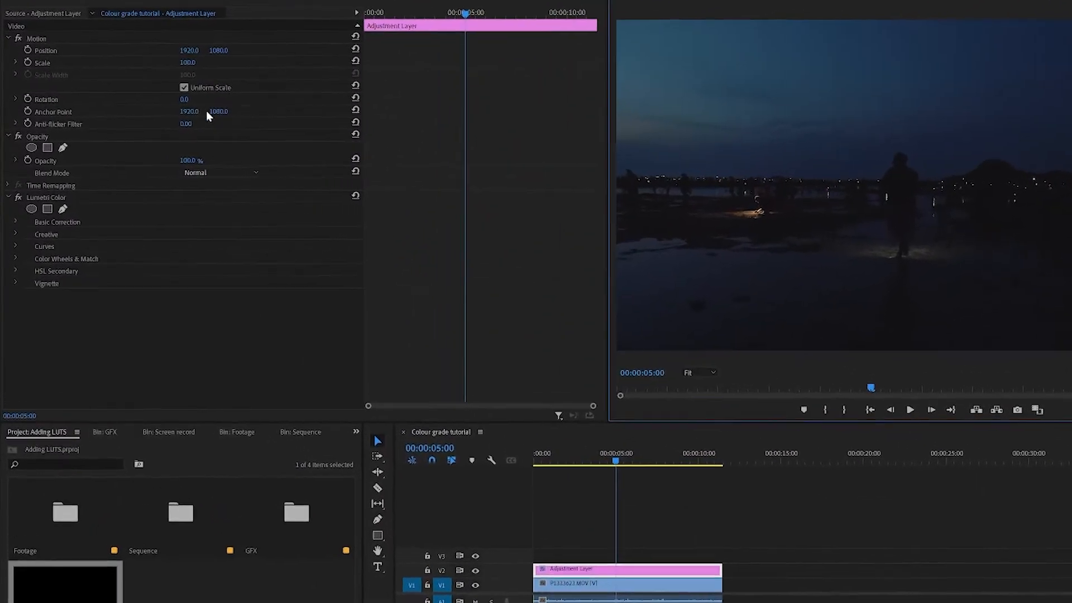
Lower the adjustment layer's opacity to 50% so the Hydra grade blends in
{"action": "left_click", "coordinate": [9, 136]}
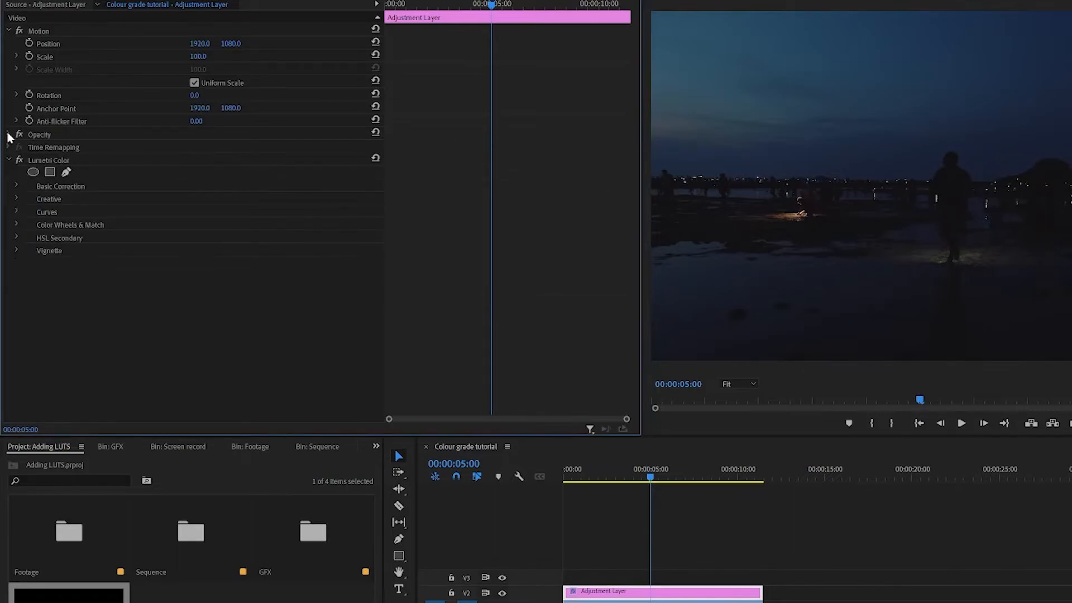
{"action": "left_click", "coordinate": [8, 135]}
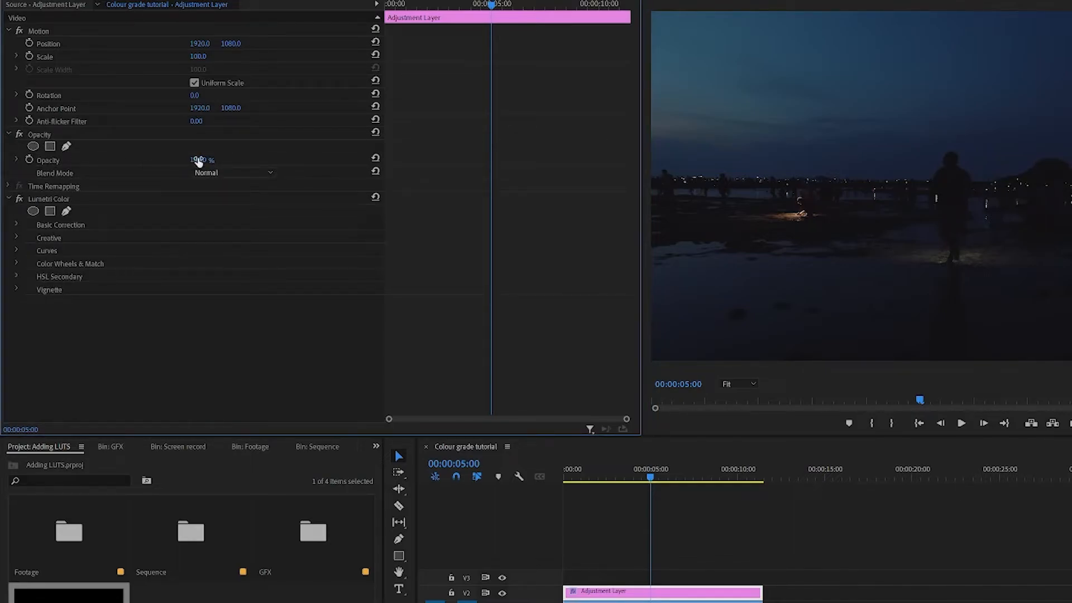
{"action": "double_click", "coordinate": [199, 160]}
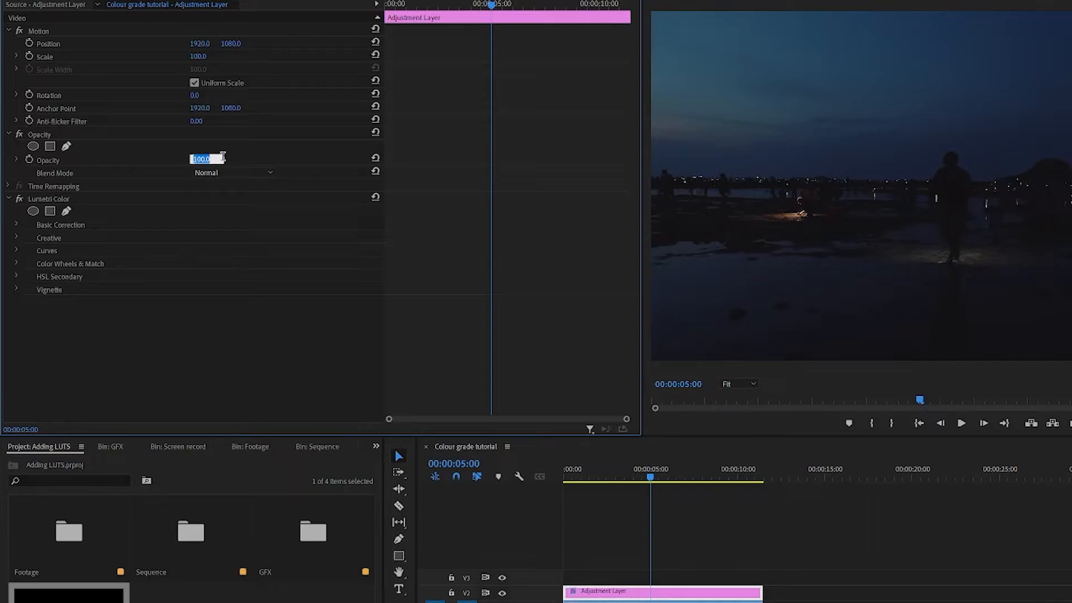
{"action": "type", "text": "50"}
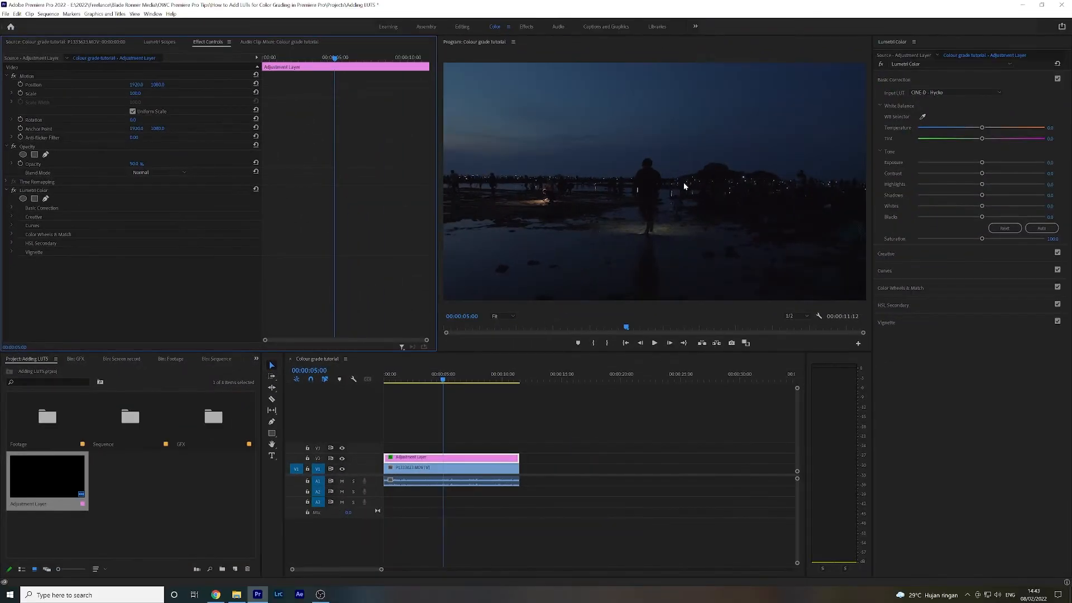
{"action": "mouse_move", "coordinate": [529, 315]}
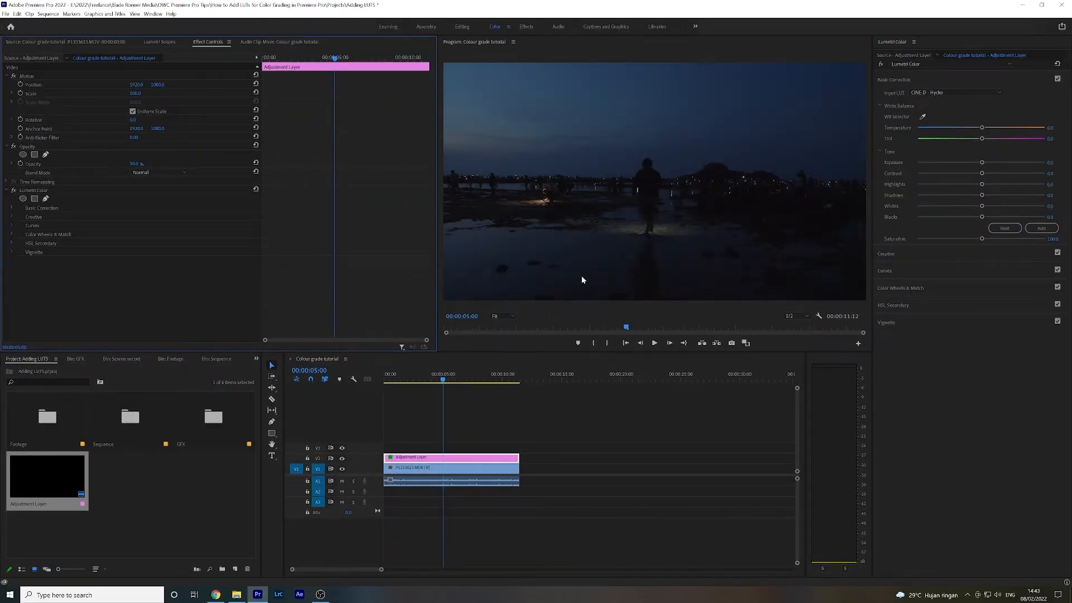
{"action": "triple_click", "coordinate": [141, 163]}
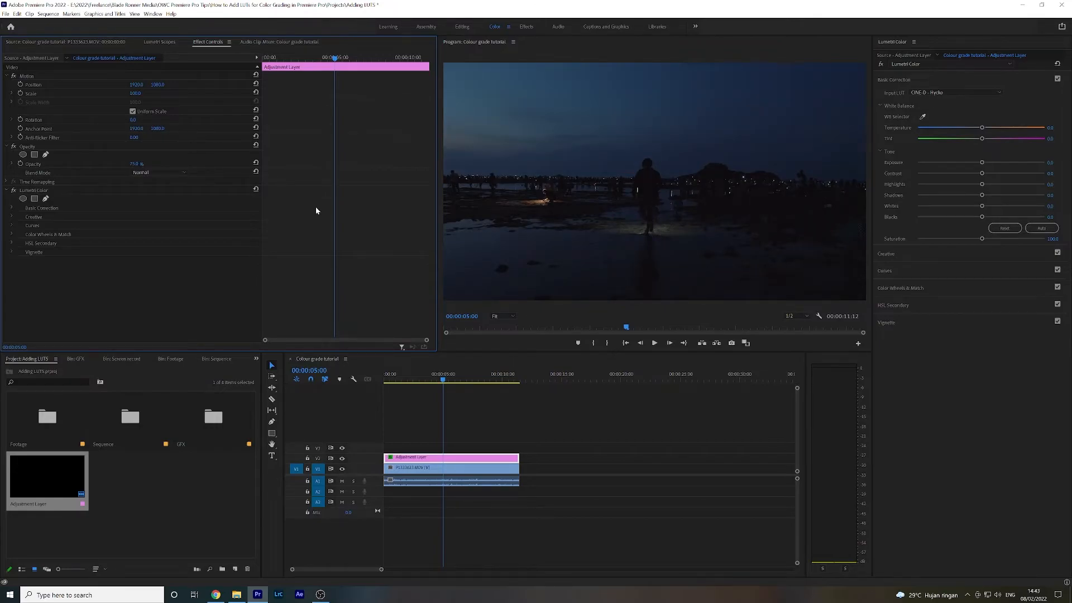
{"action": "mouse_move", "coordinate": [580, 313]}
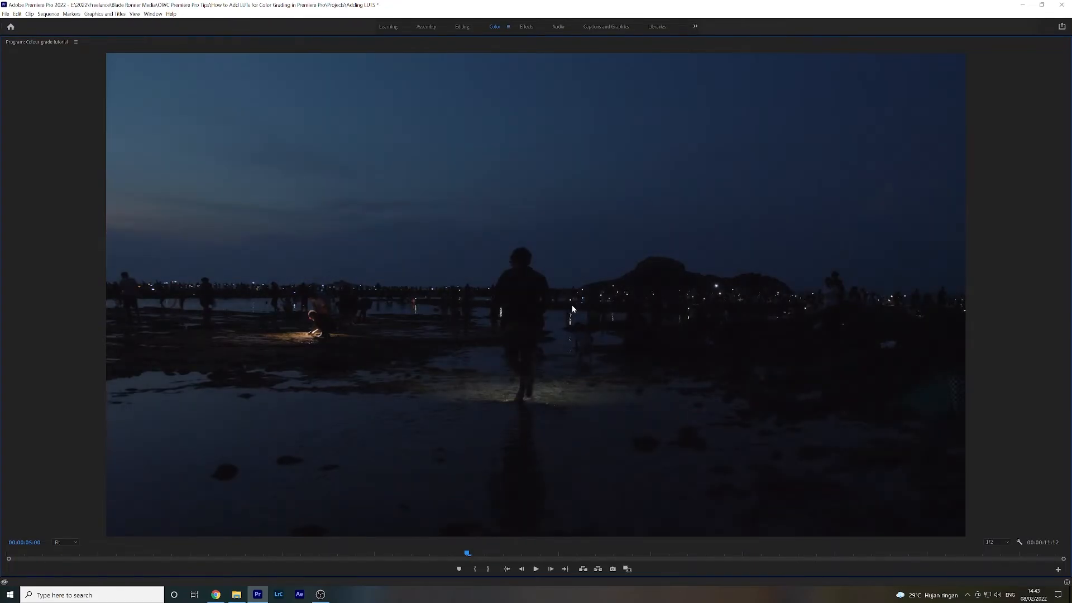
Leave full-screen playback and select the Lumetri Color effect on the adjustment layer
{"action": "left_click", "coordinate": [495, 27]}
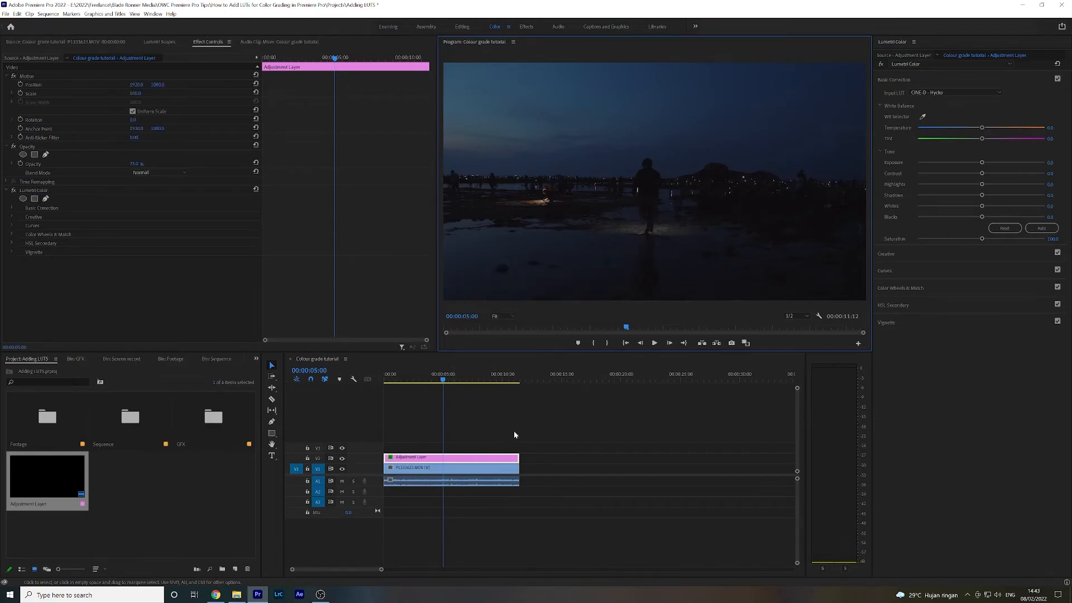
{"action": "mouse_move", "coordinate": [718, 480]}
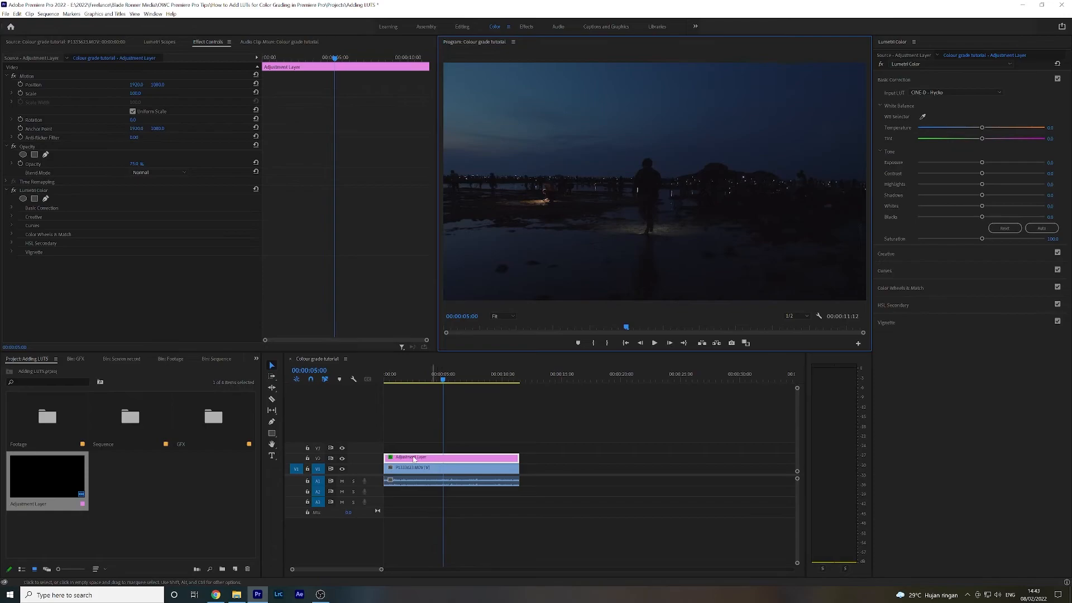
{"action": "left_click", "coordinate": [32, 190]}
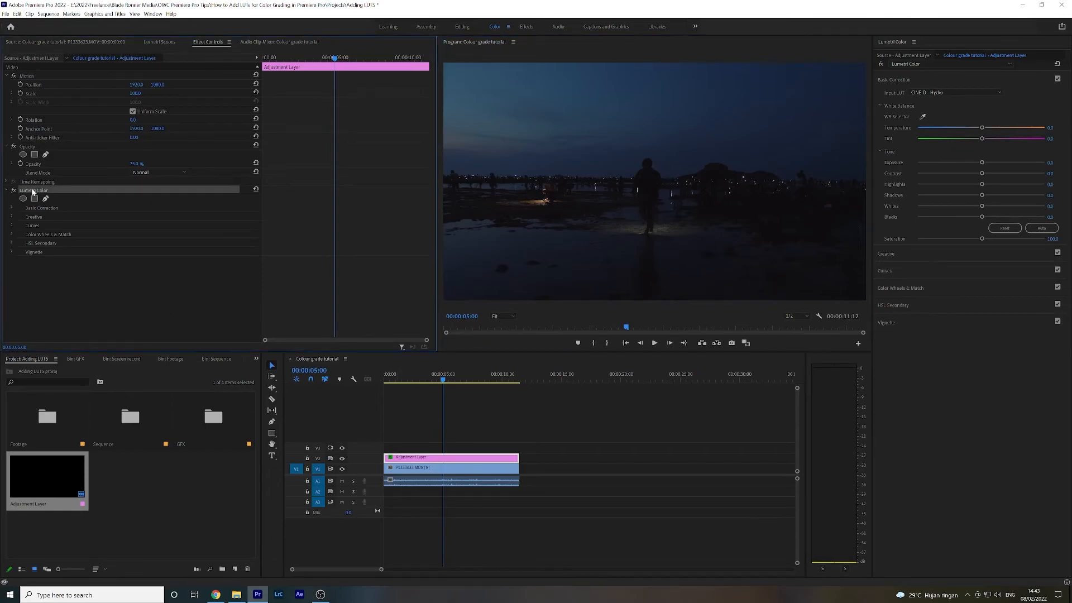